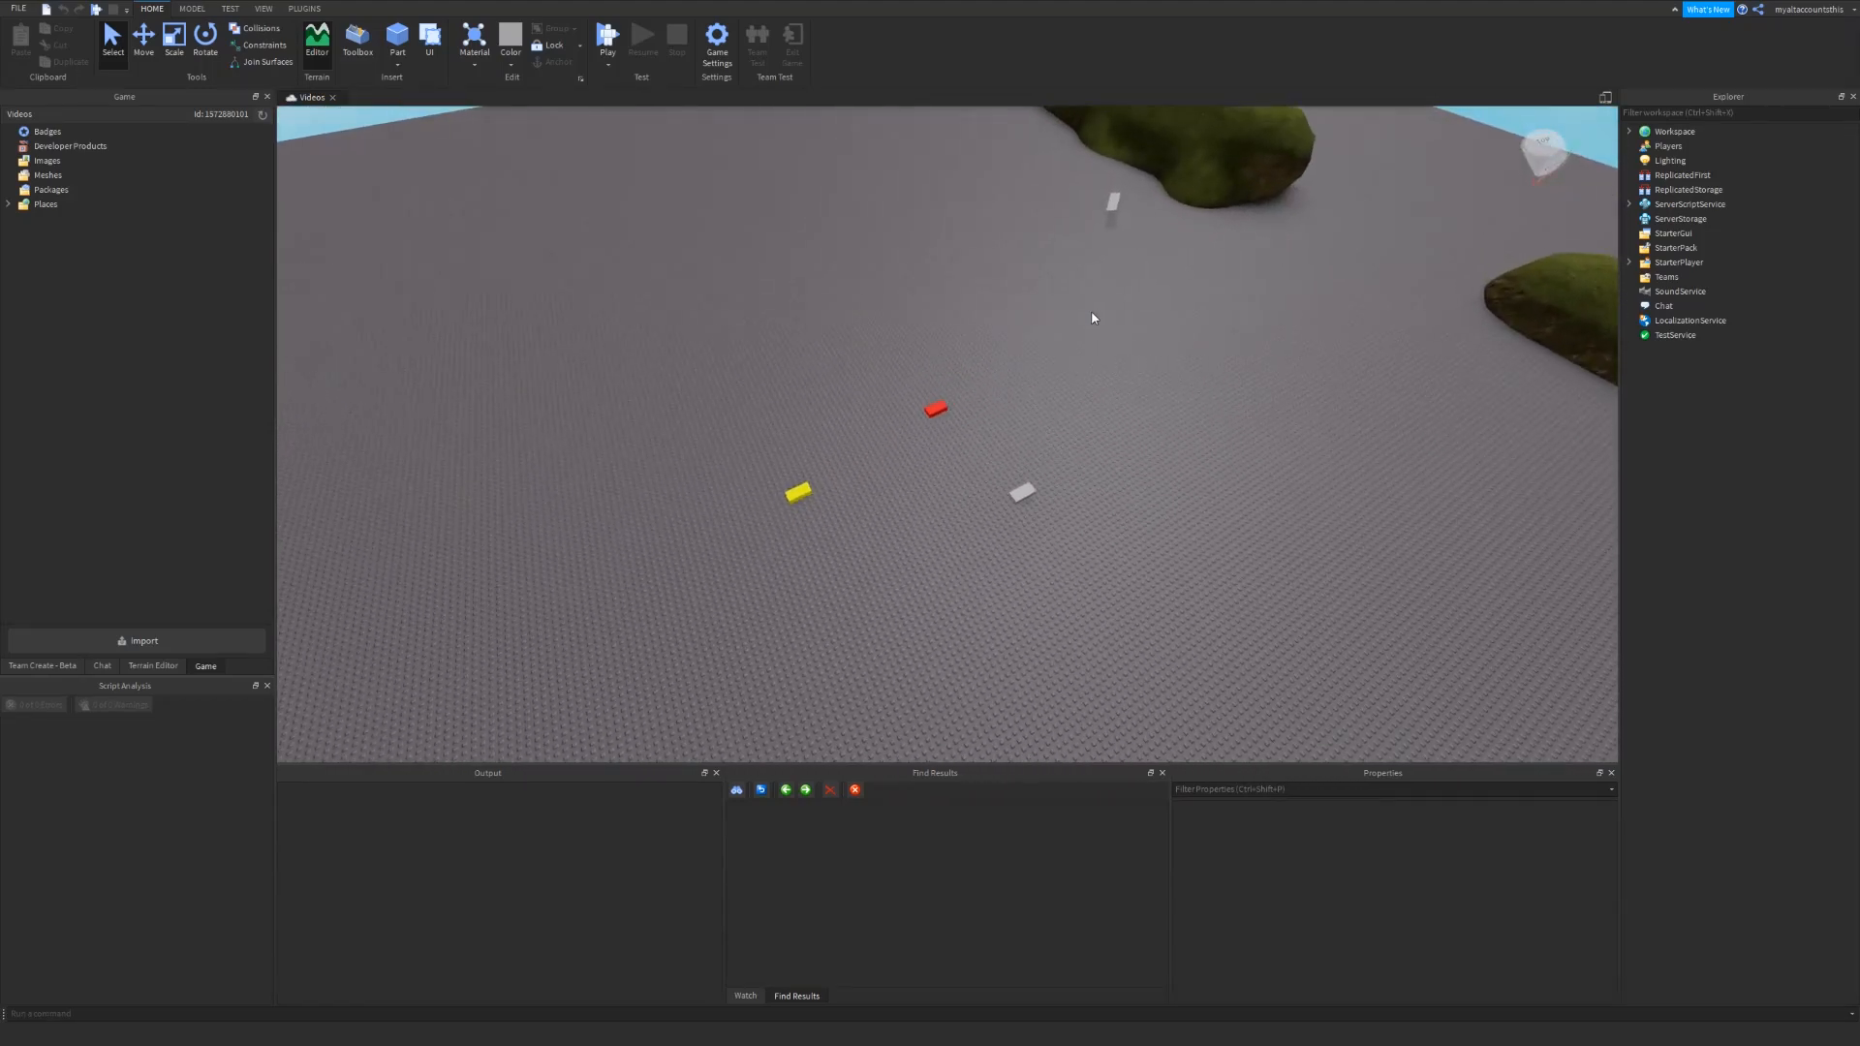
- Switch to the Model tab's modeling tools
click(190, 7)
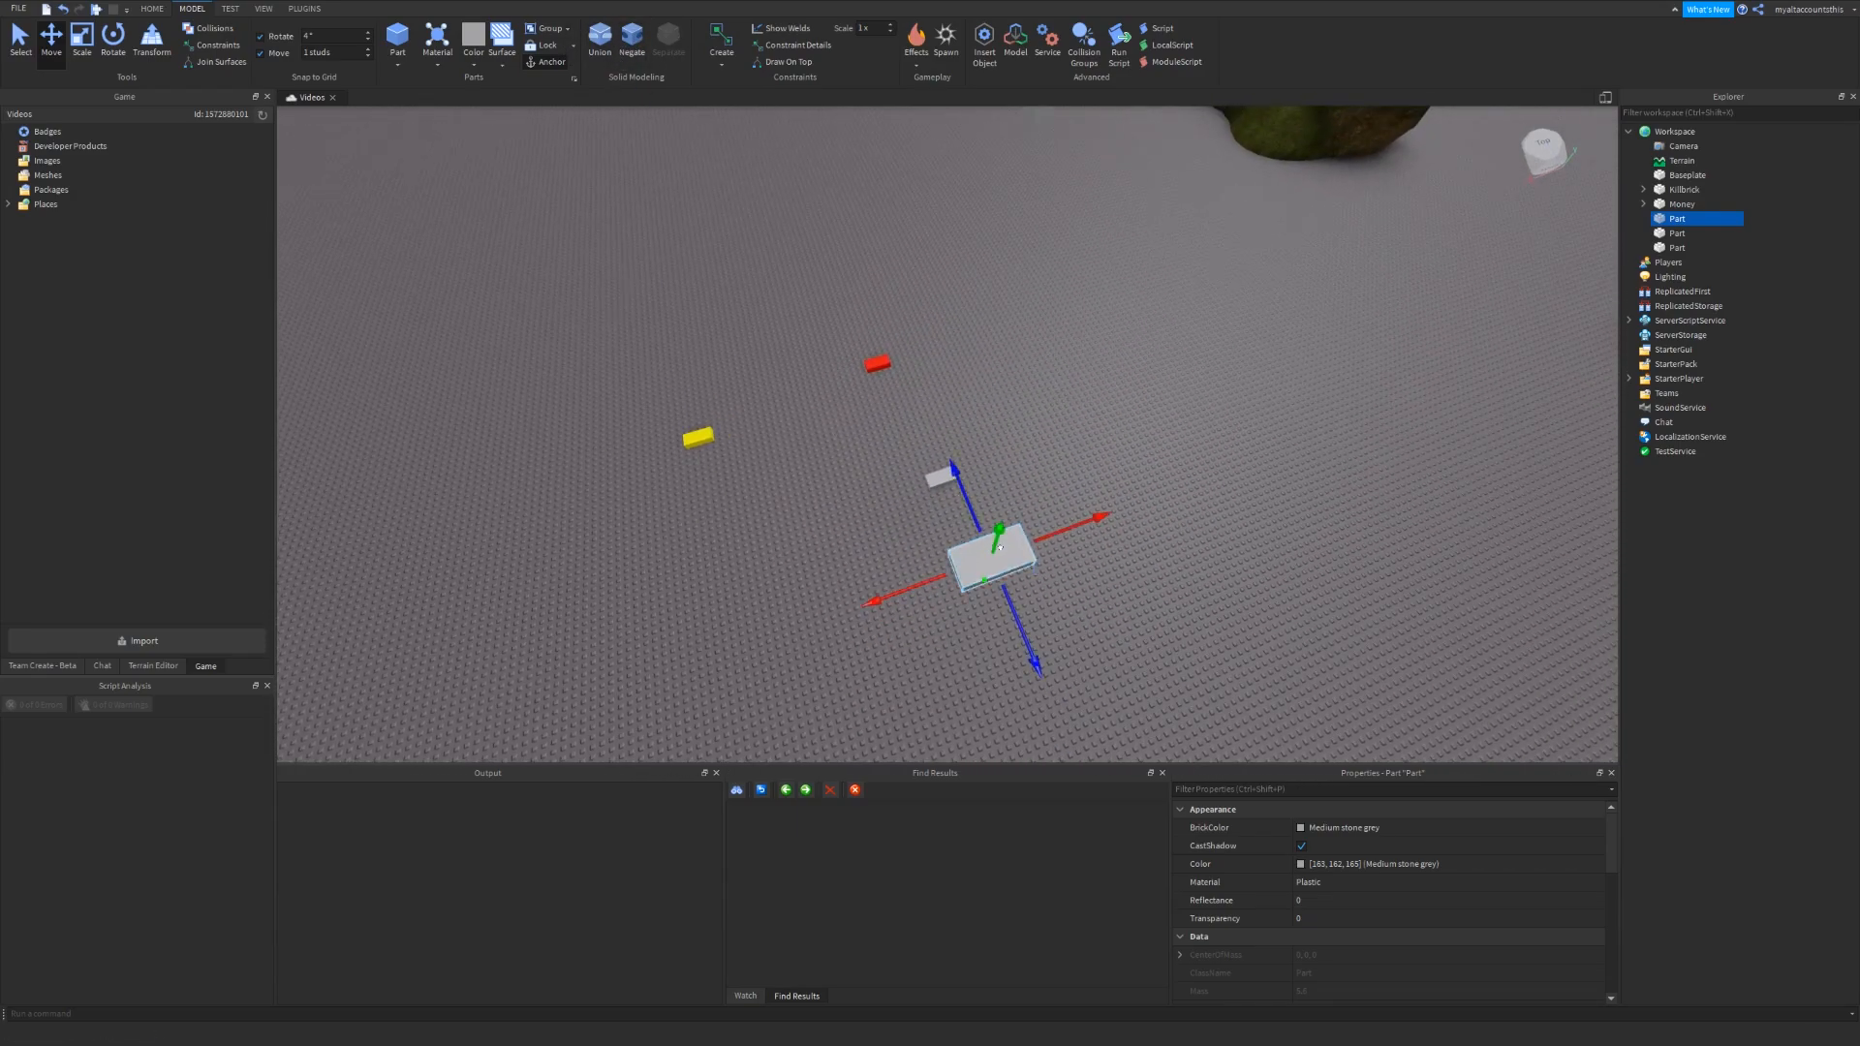
- Place a second grey part against the first to form an L shape
click(115, 35)
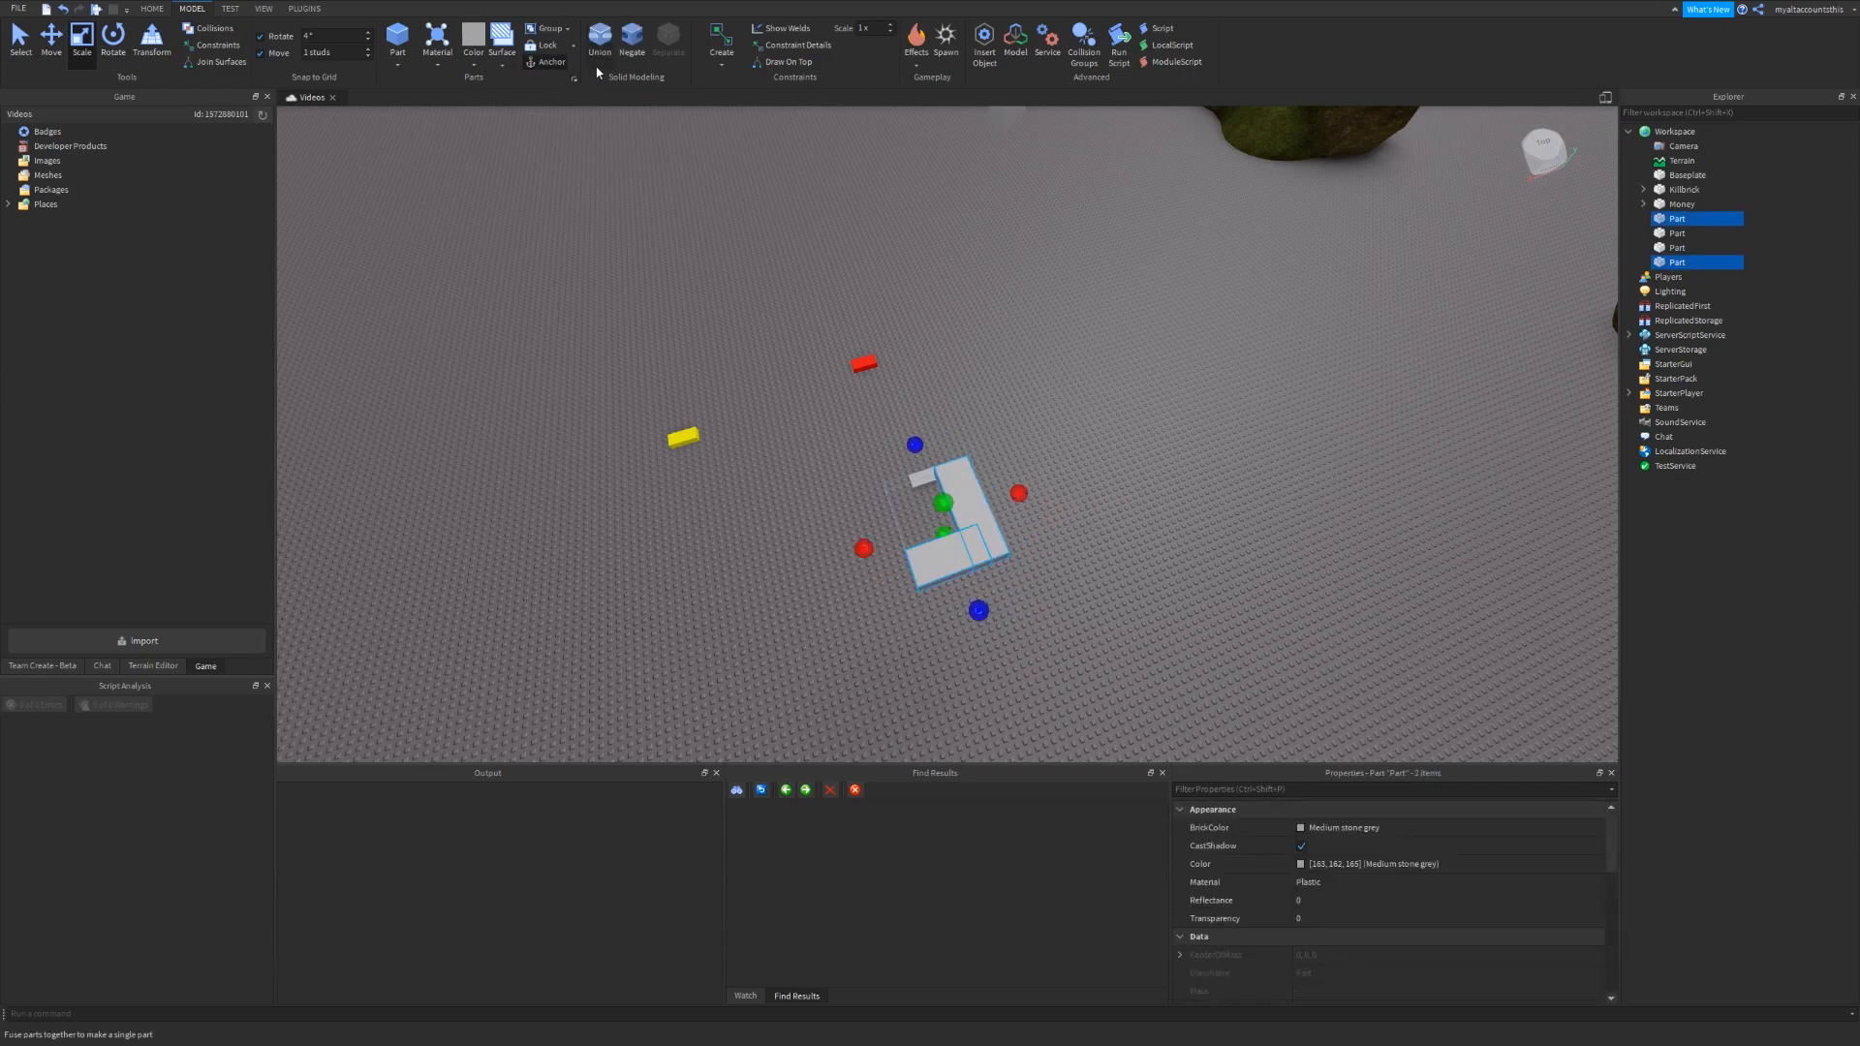
- Union the selected grey parts into one L-shaped solid
click(599, 32)
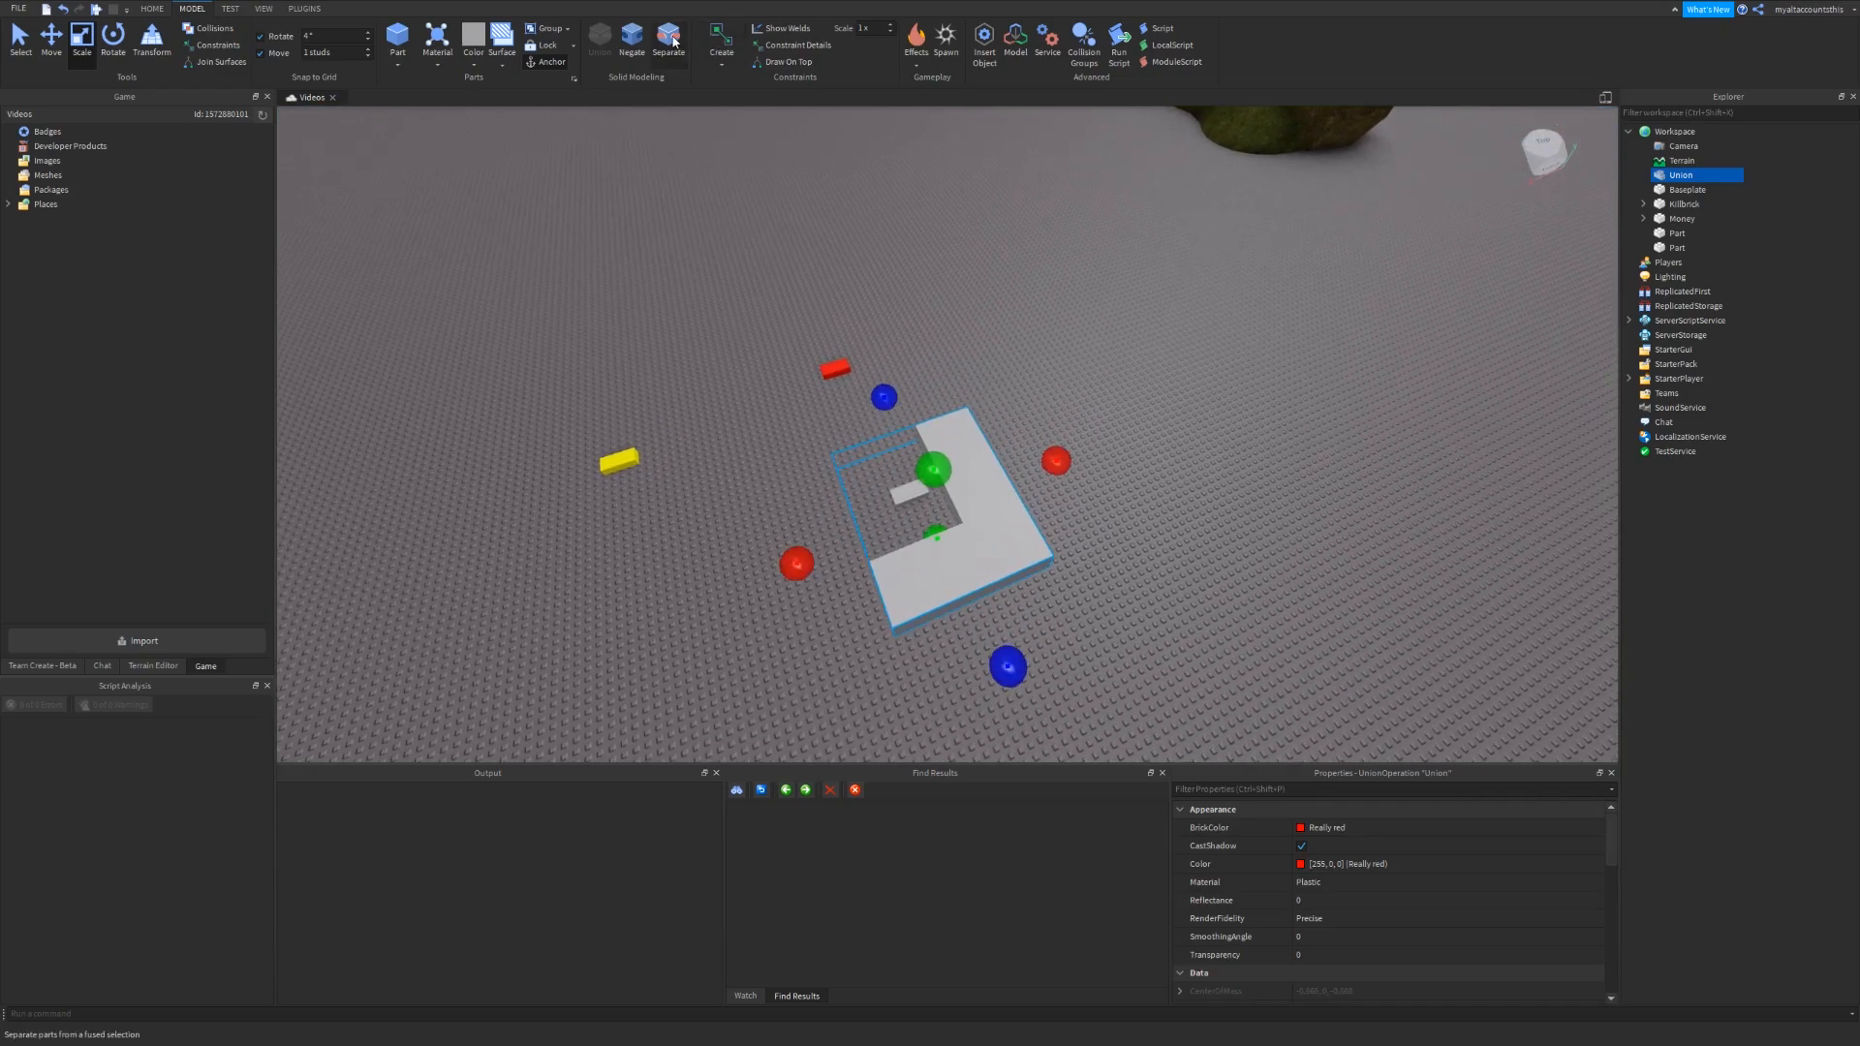
- Separate the L-shaped Union back into individual grey parts
click(667, 31)
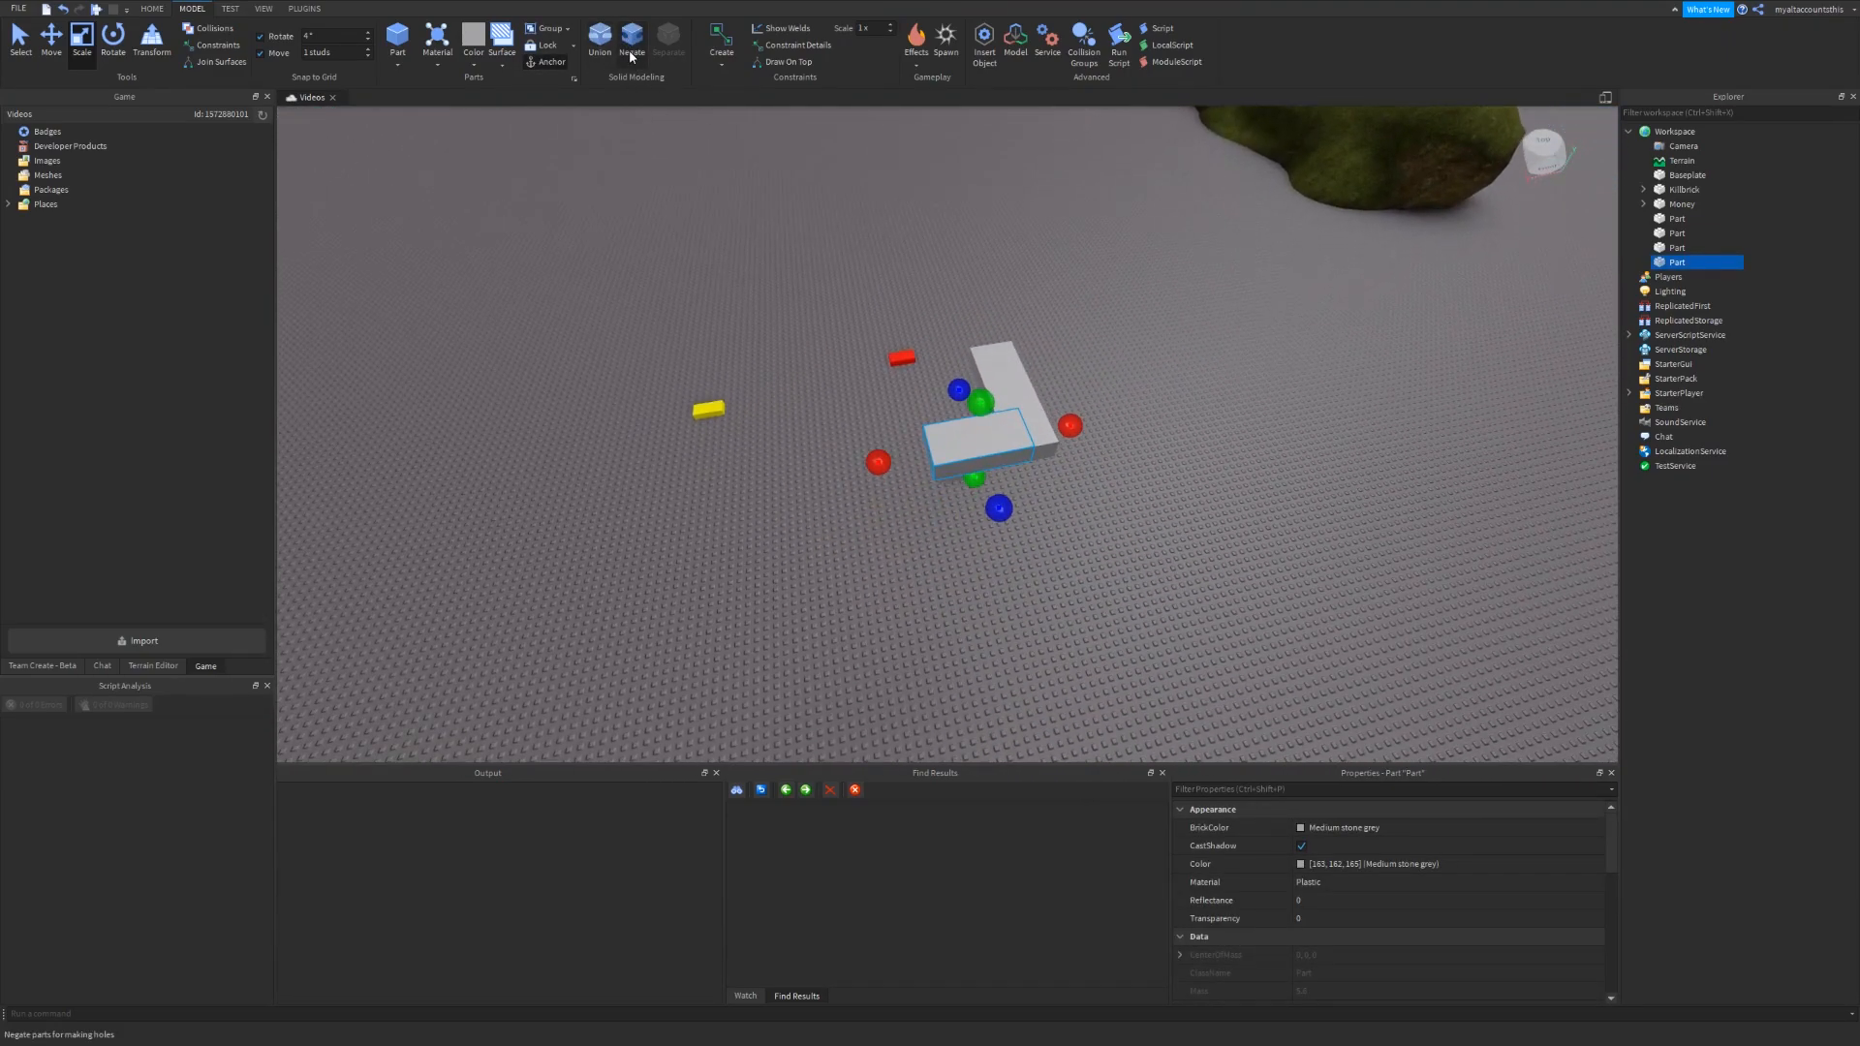
- Enlarge a grey part into a taller block overlapping the long bar
click(631, 31)
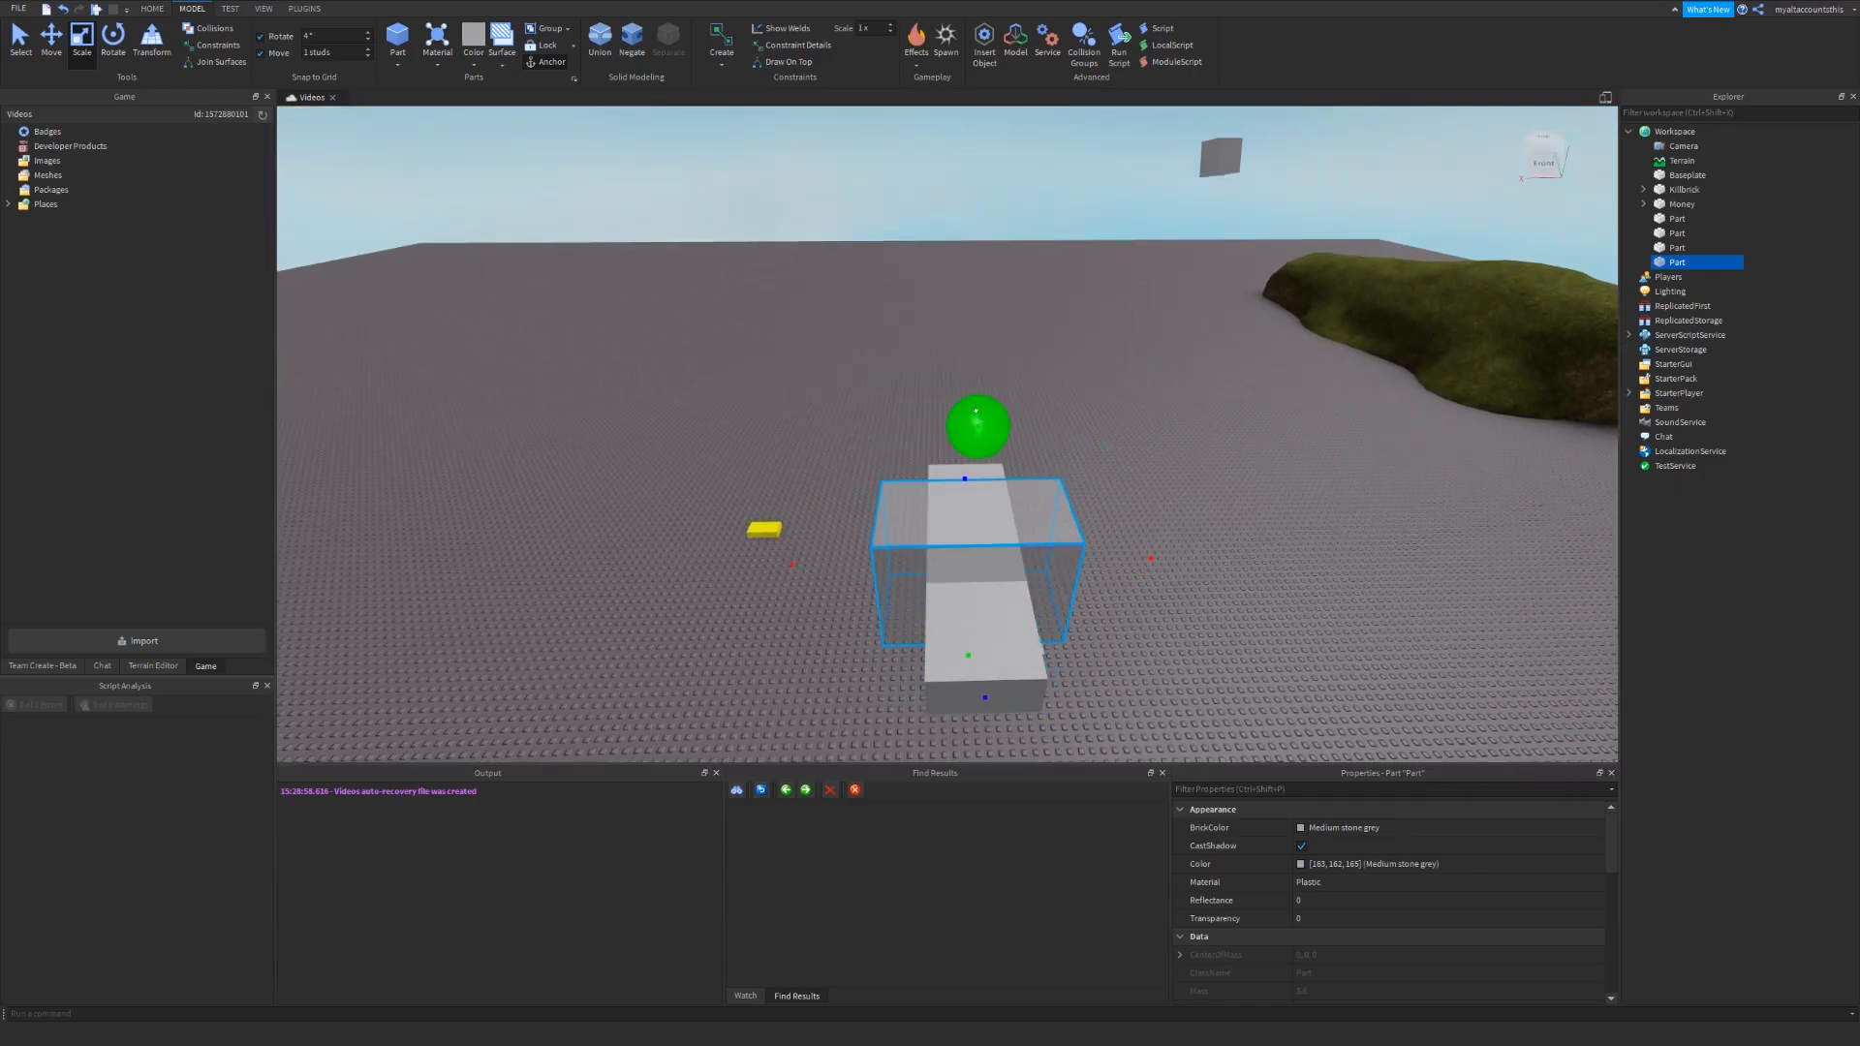
- Negate the overlapping block and union it with the long bar to carve a hole
click(629, 36)
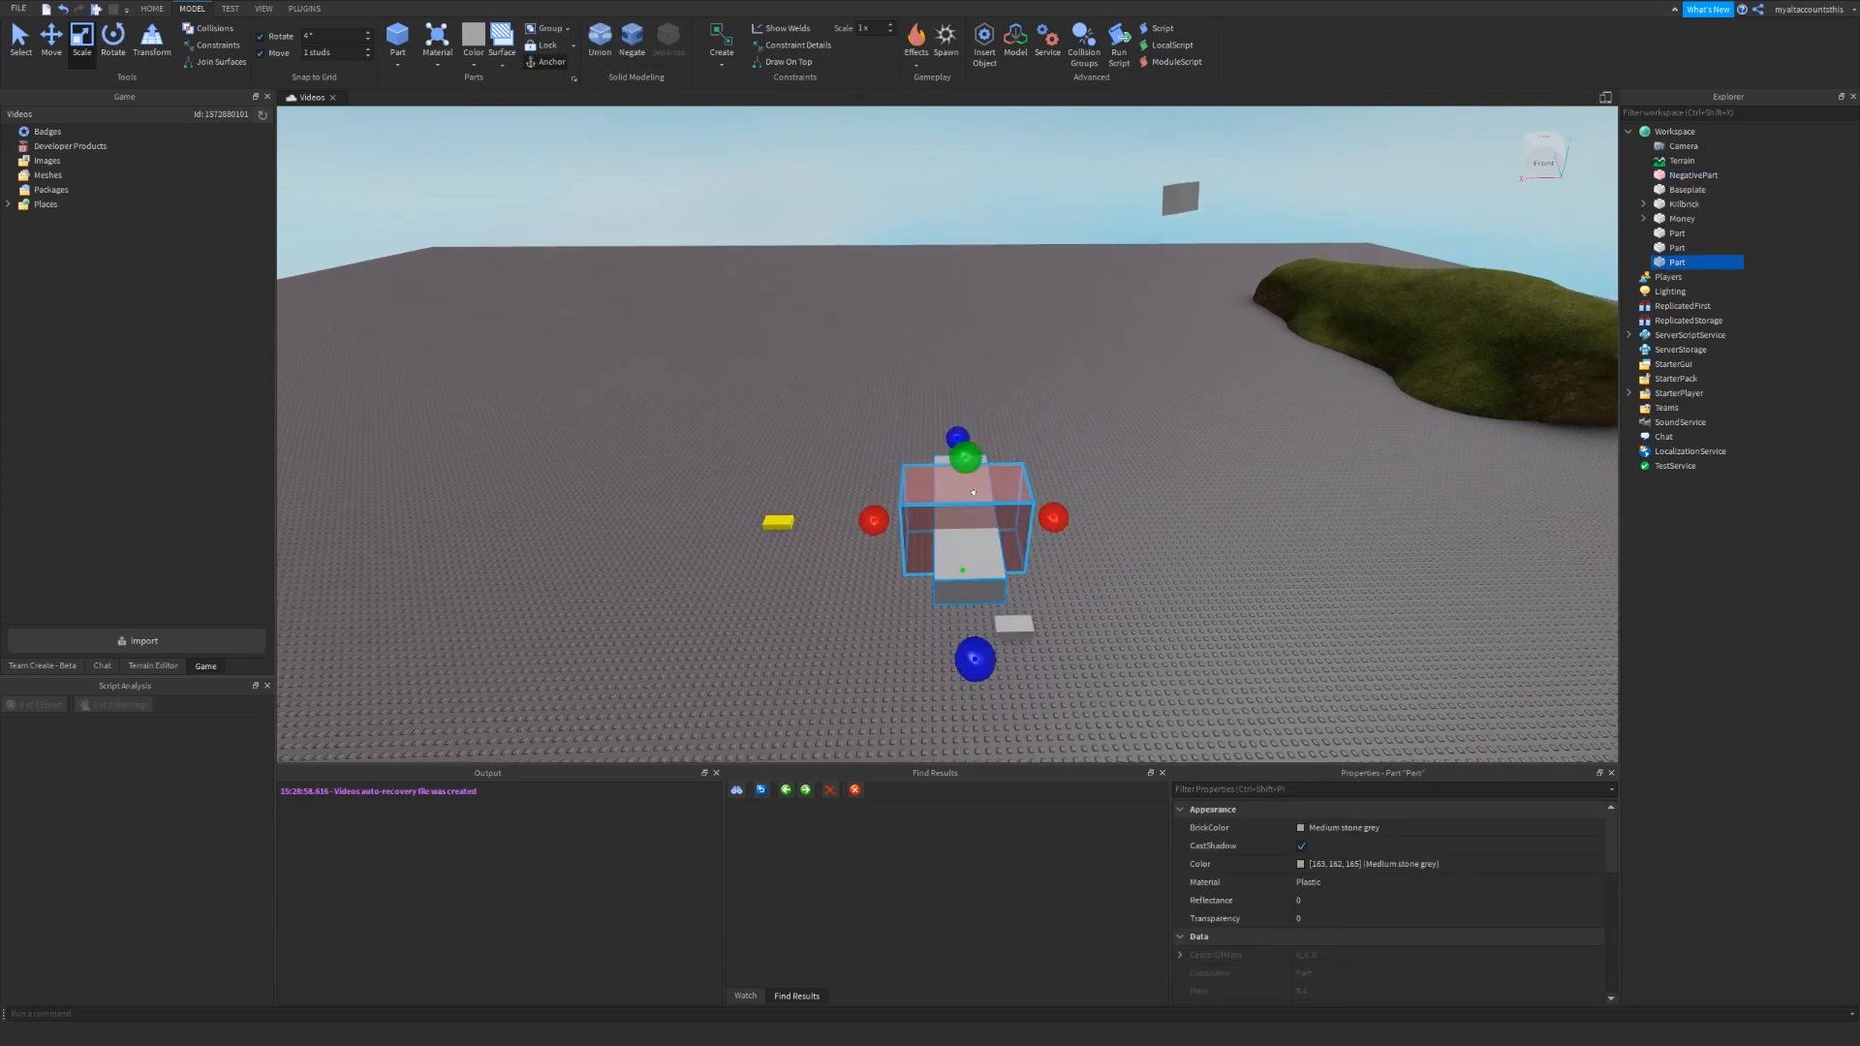
click(599, 32)
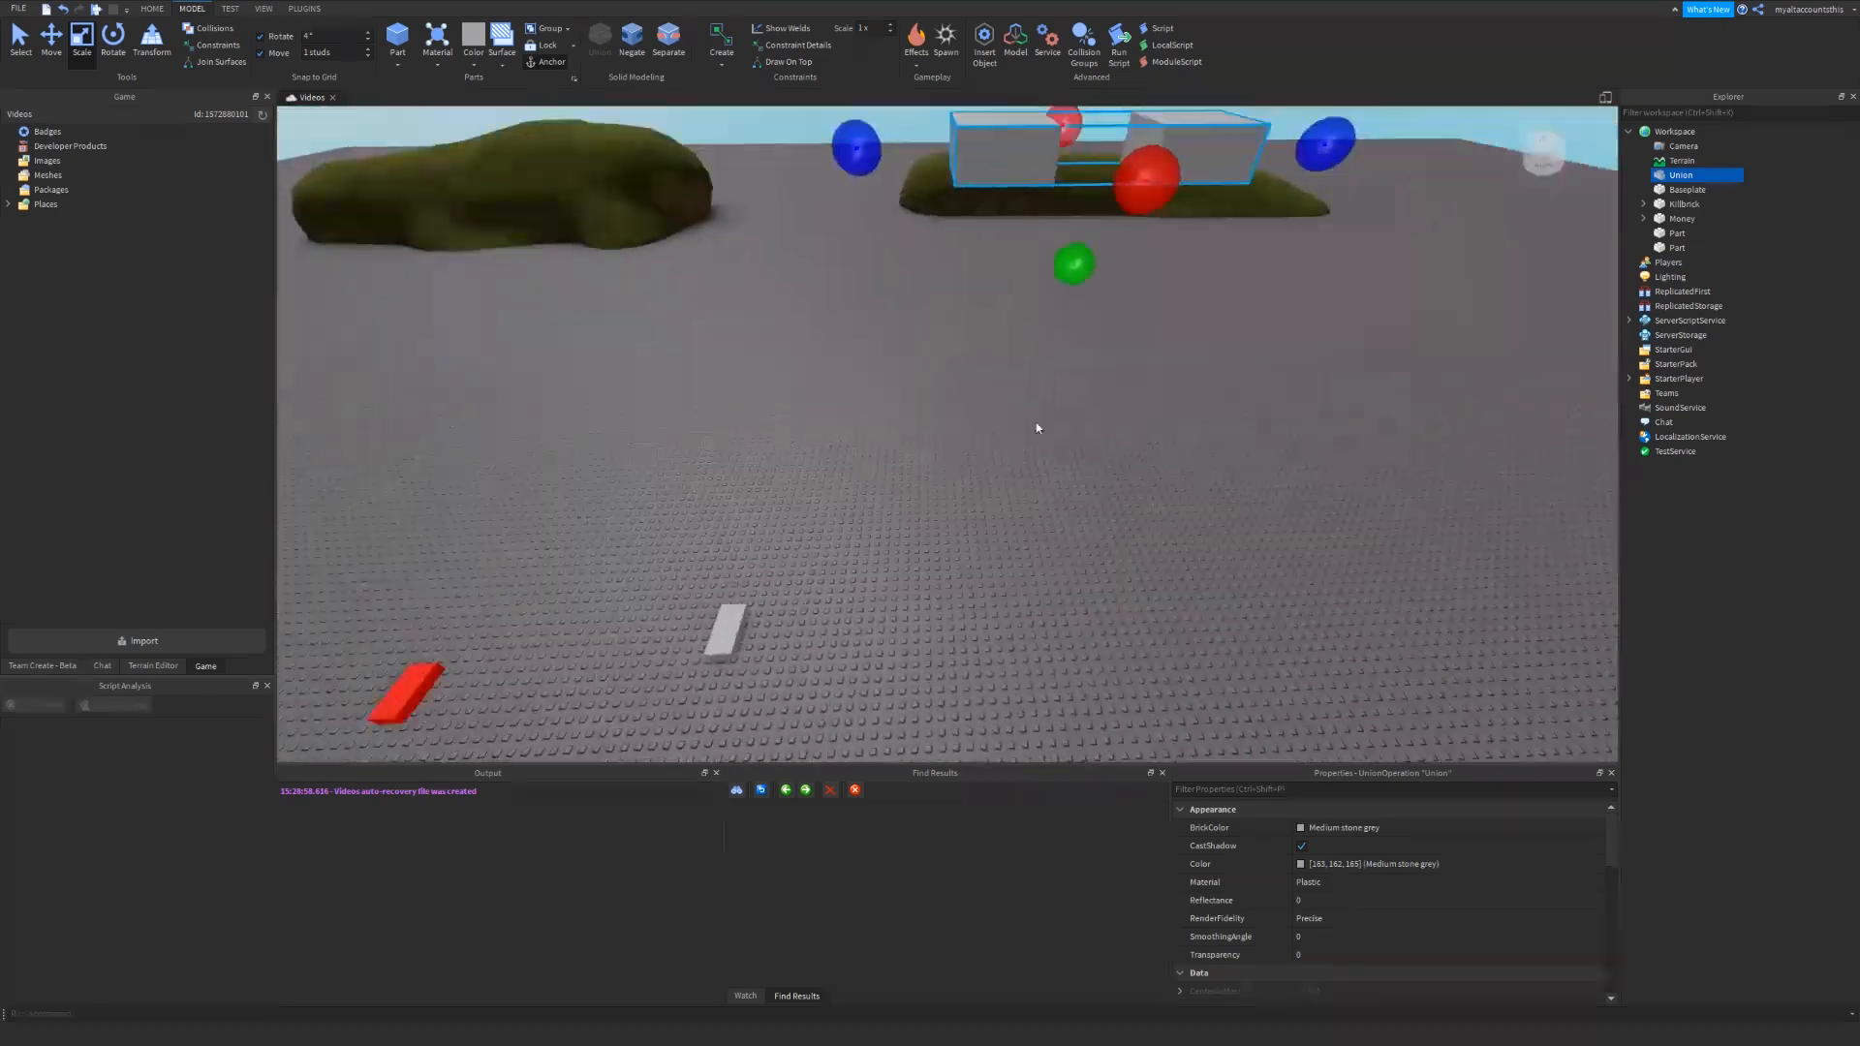